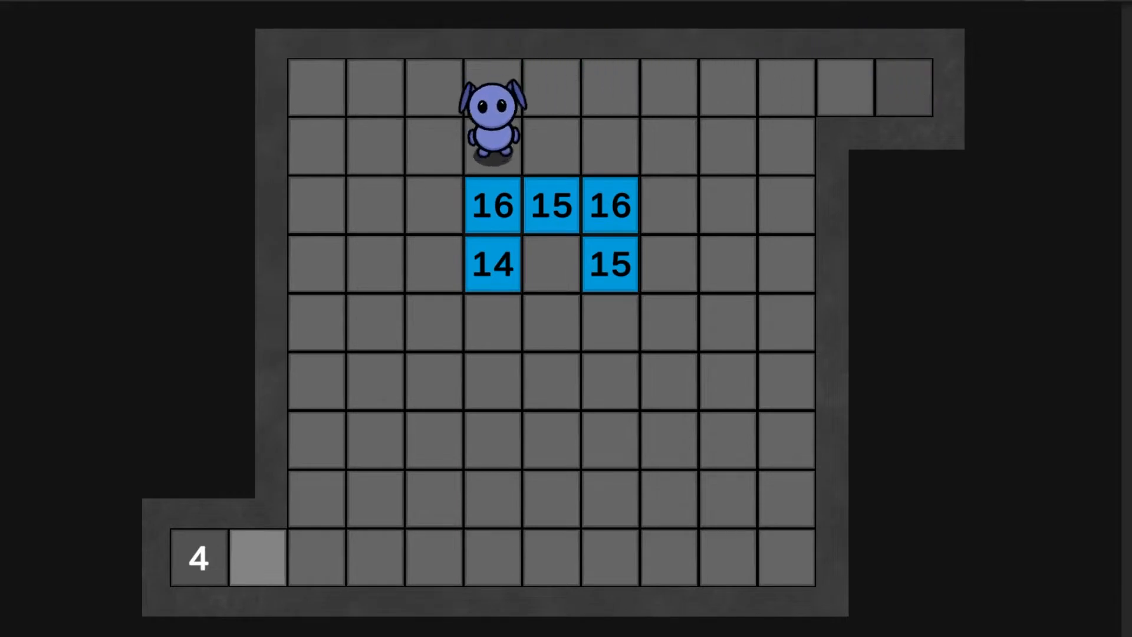
Push the number cube down and left toward the exit in the Game view
key("Down")
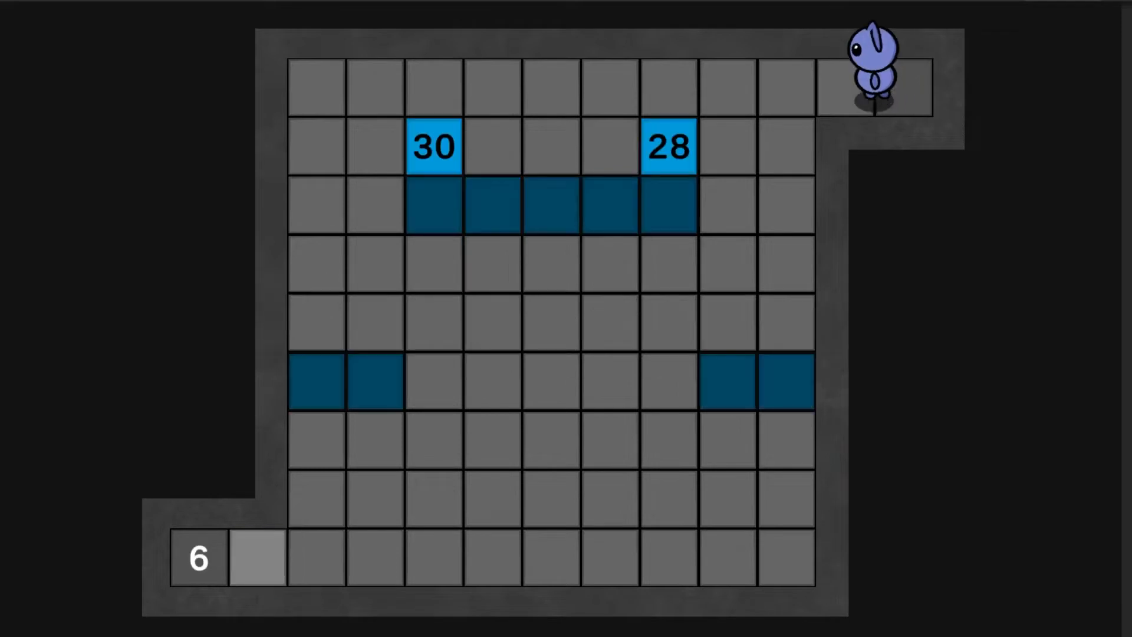
key("Left")
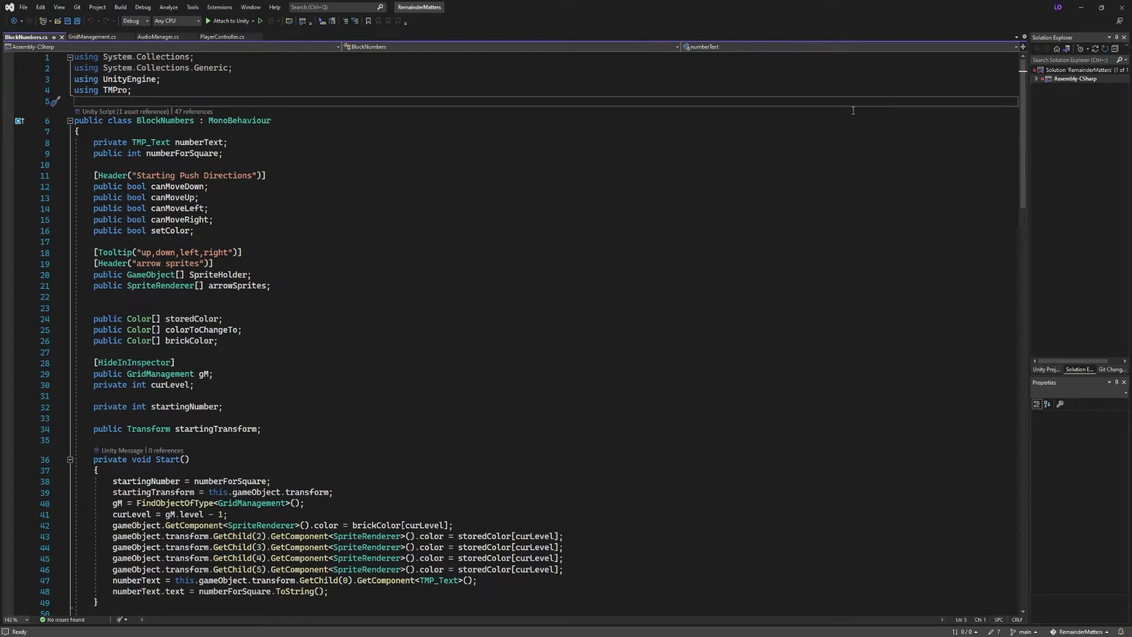
Scroll through BlockNumbers.cs and switch to the PlayerController.cs script
scroll("down", 3)
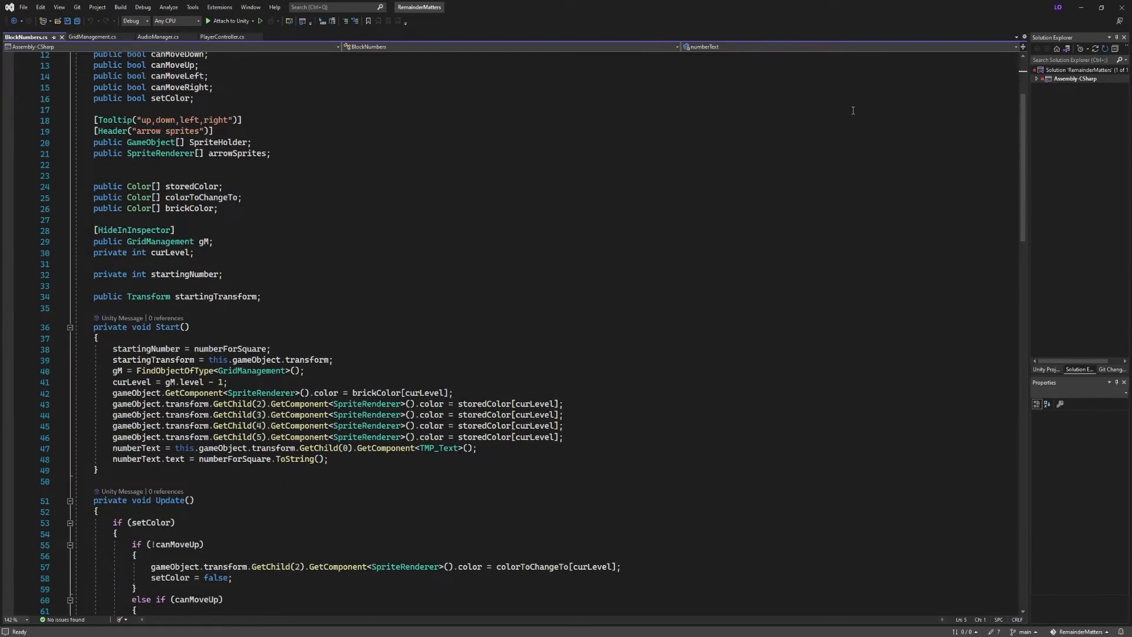
scroll("down", 3)
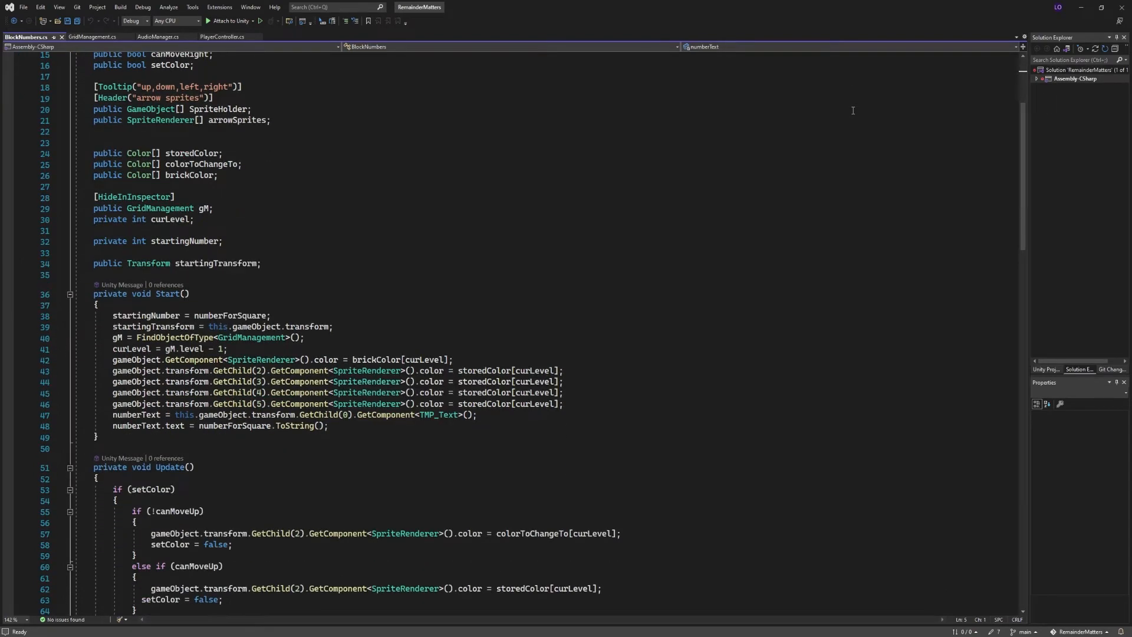
left_click(223, 36)
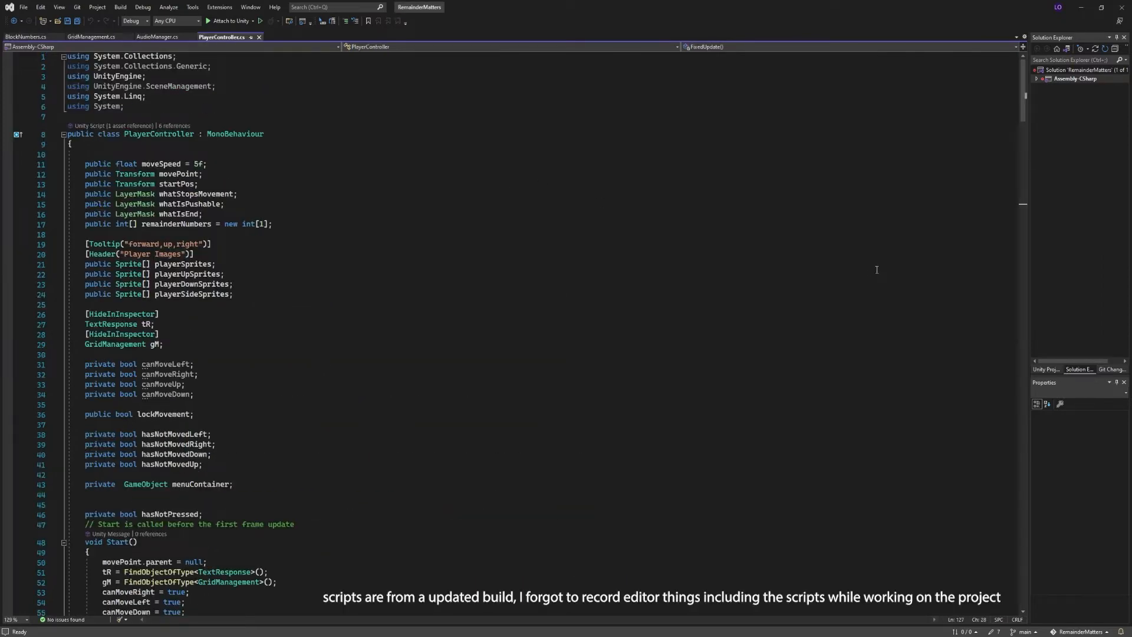
Read the PlayerController movement and block-pushing code, then switch to GridManagement.cs
scroll("down", 3)
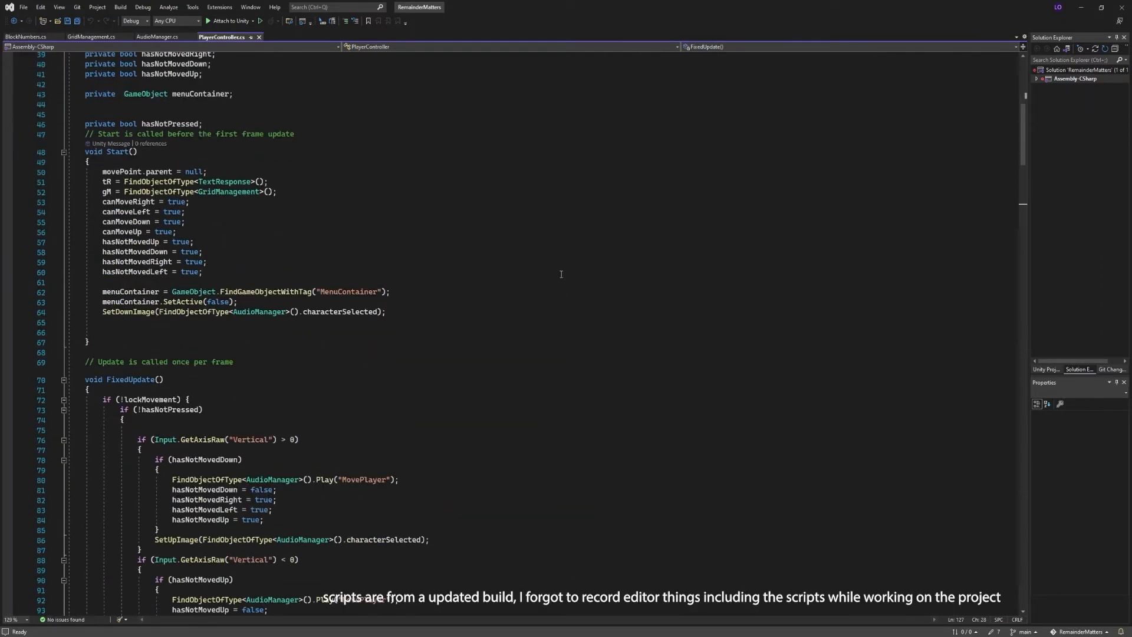
scroll("down", 3)
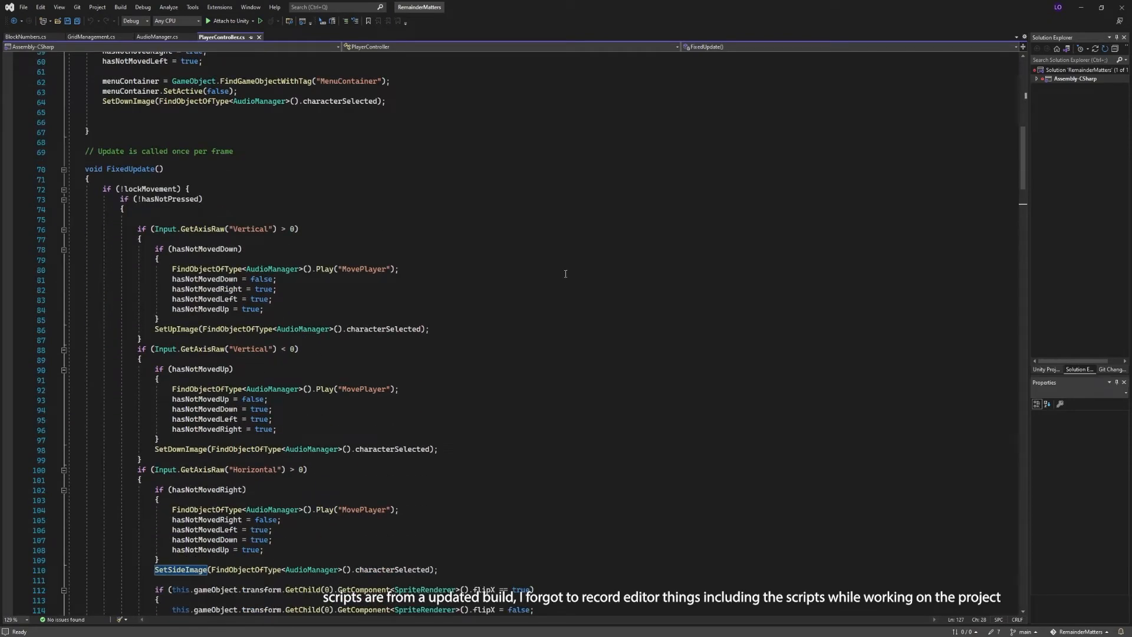
scroll("down", 3)
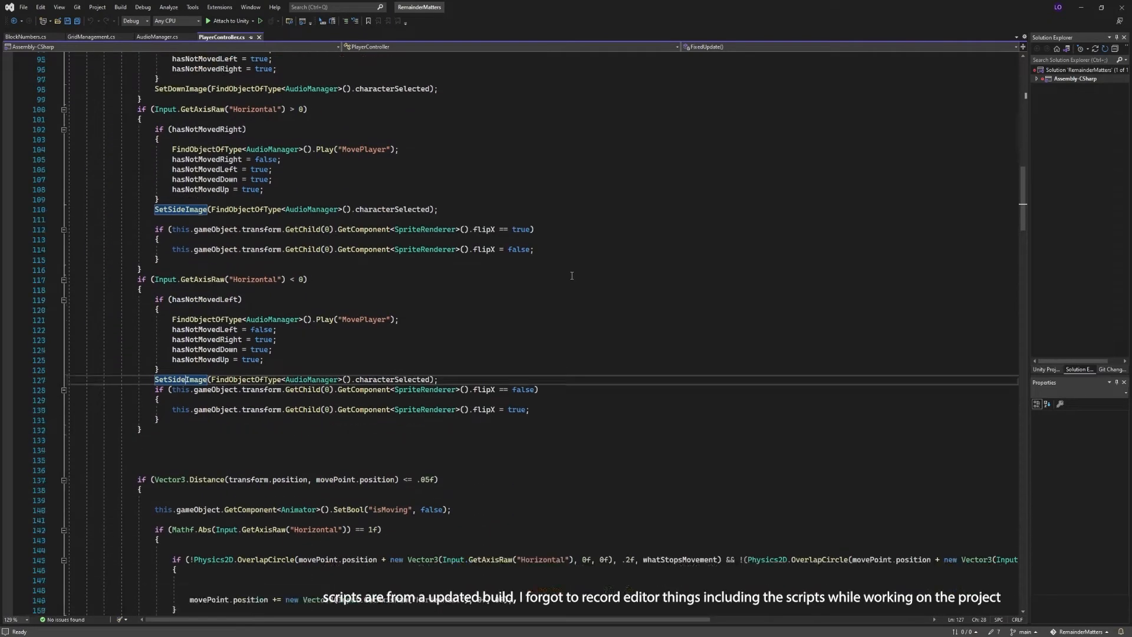
scroll("down", 3)
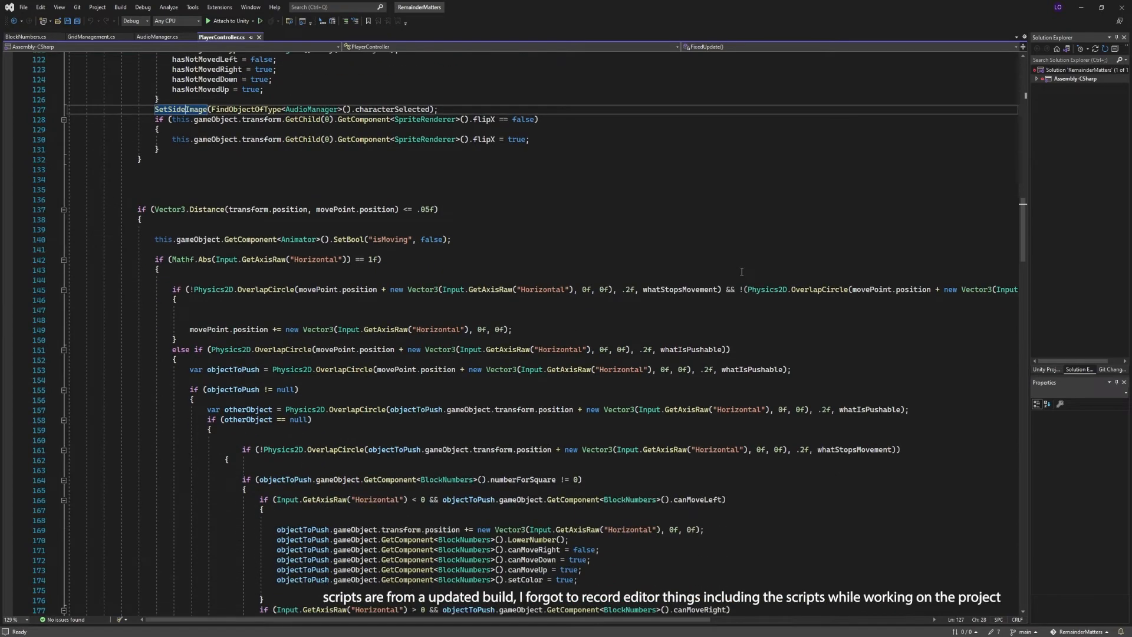
scroll("down", 3)
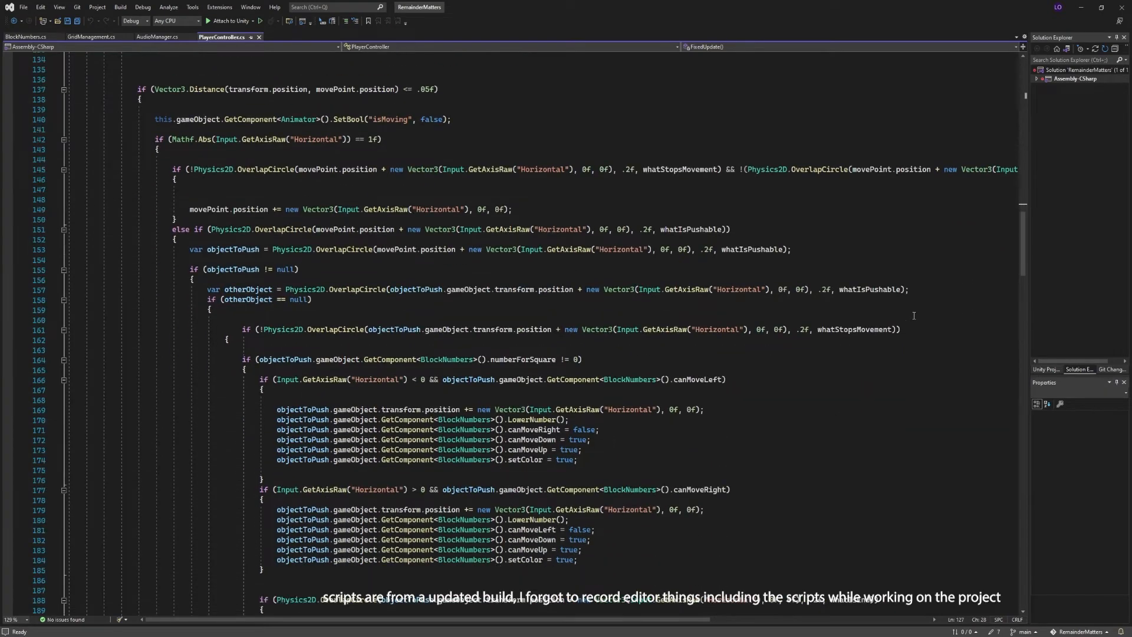
scroll("down", 3)
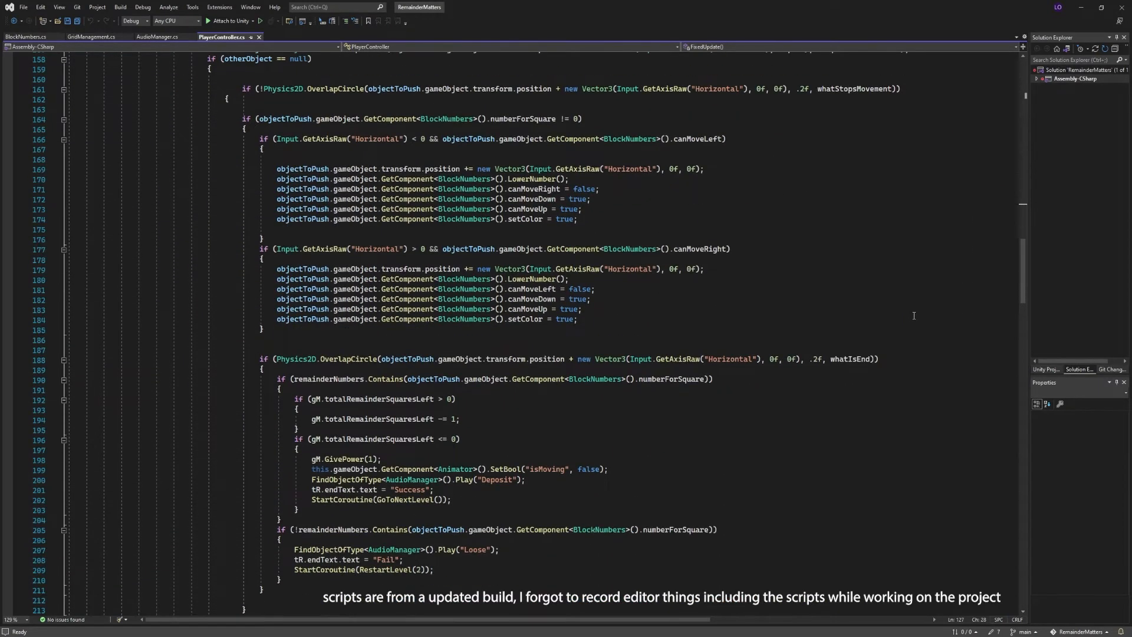
scroll("down", 3)
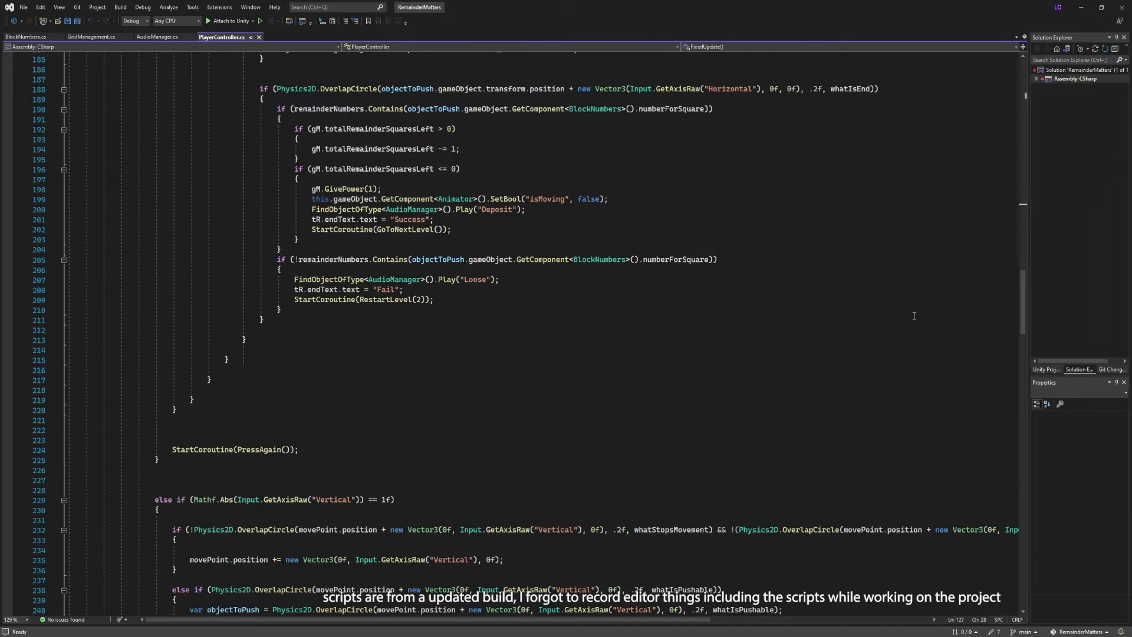
scroll("down", 3)
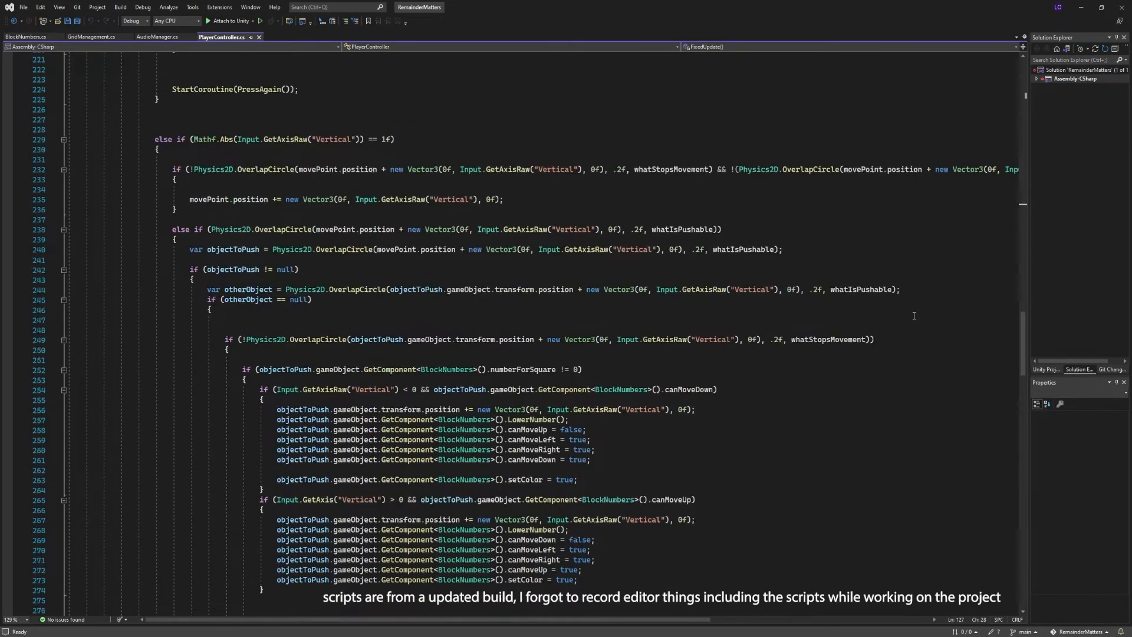
left_click(92, 37)
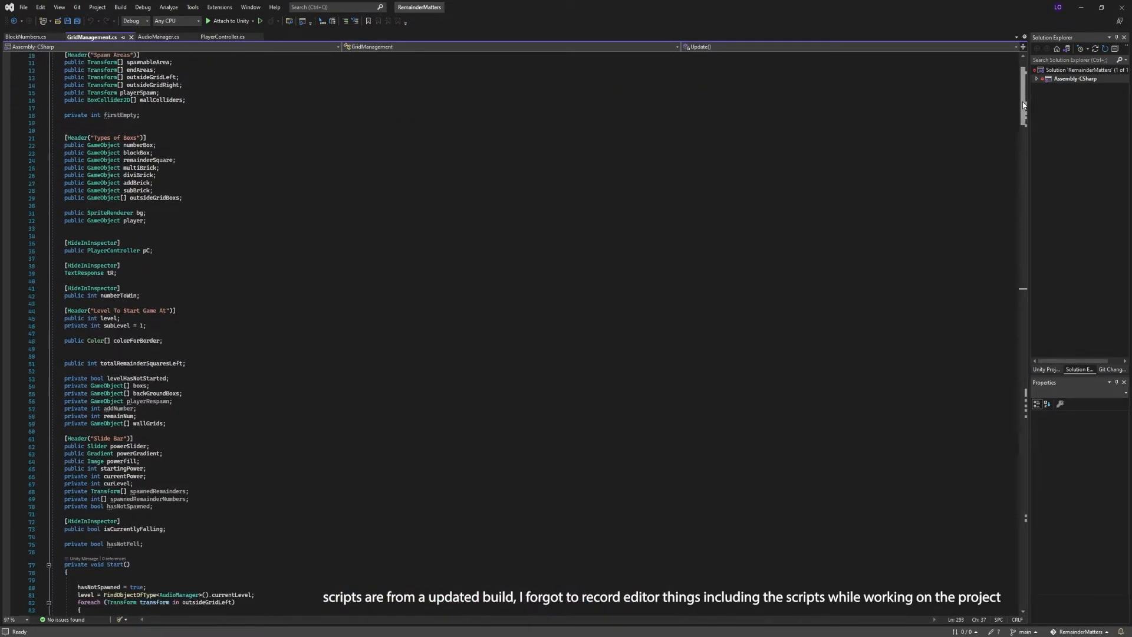
scroll("down", 3)
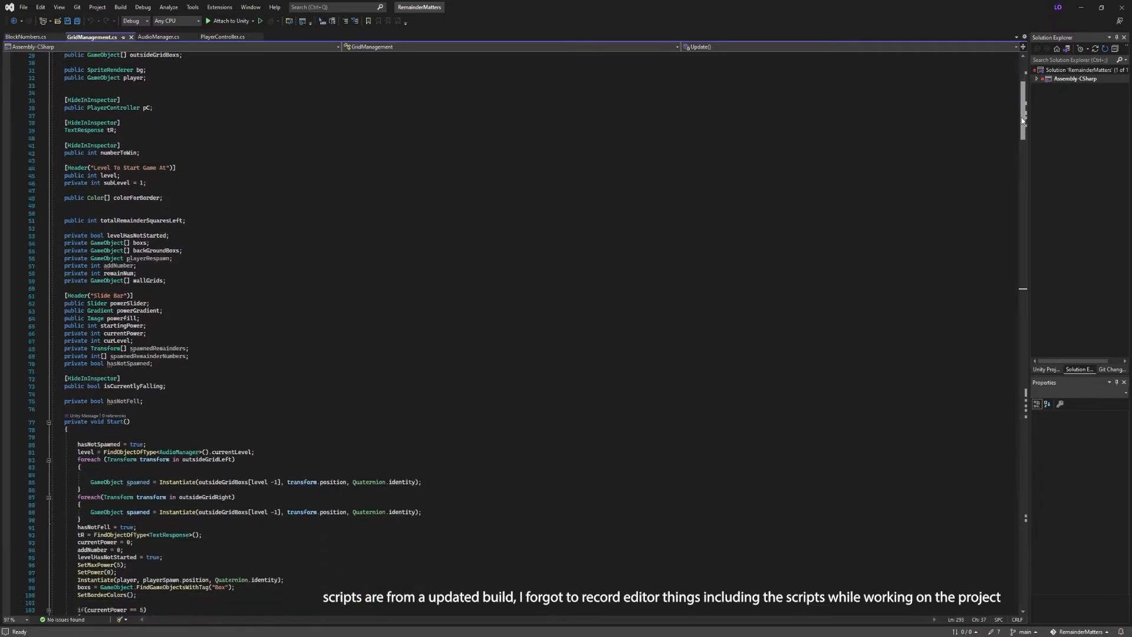
scroll("down", 3)
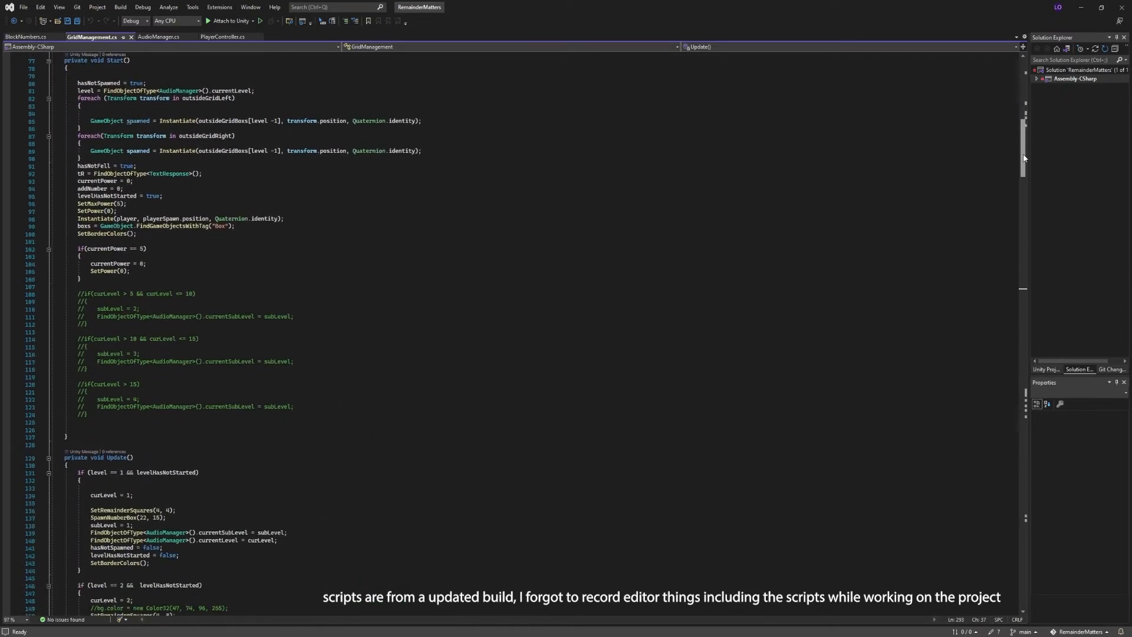
scroll("down", 3)
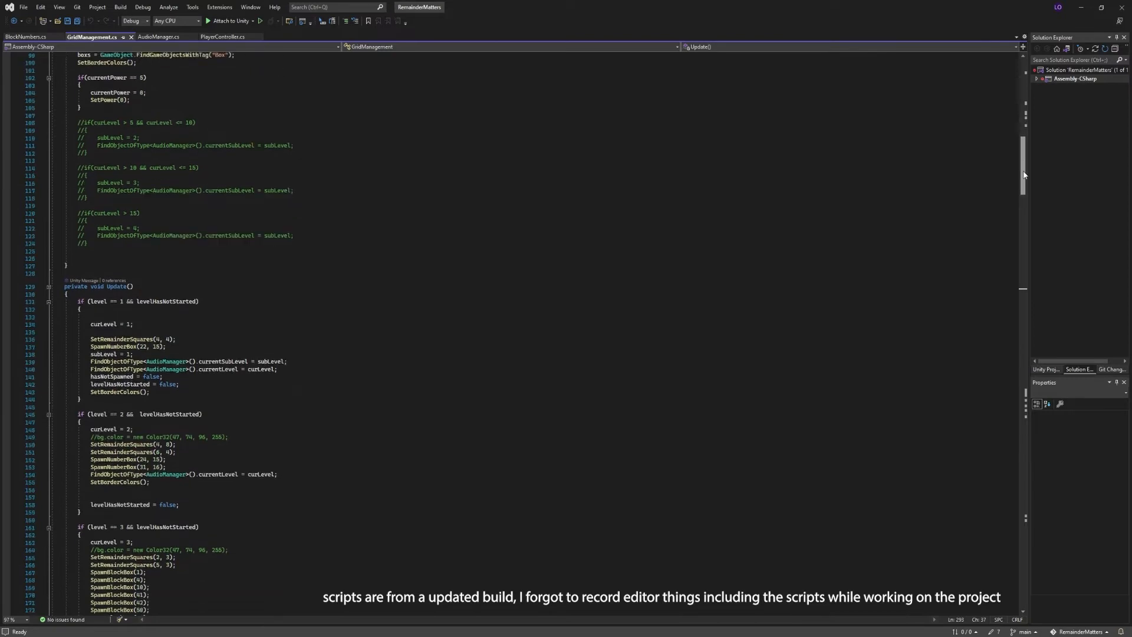
scroll("down", 3)
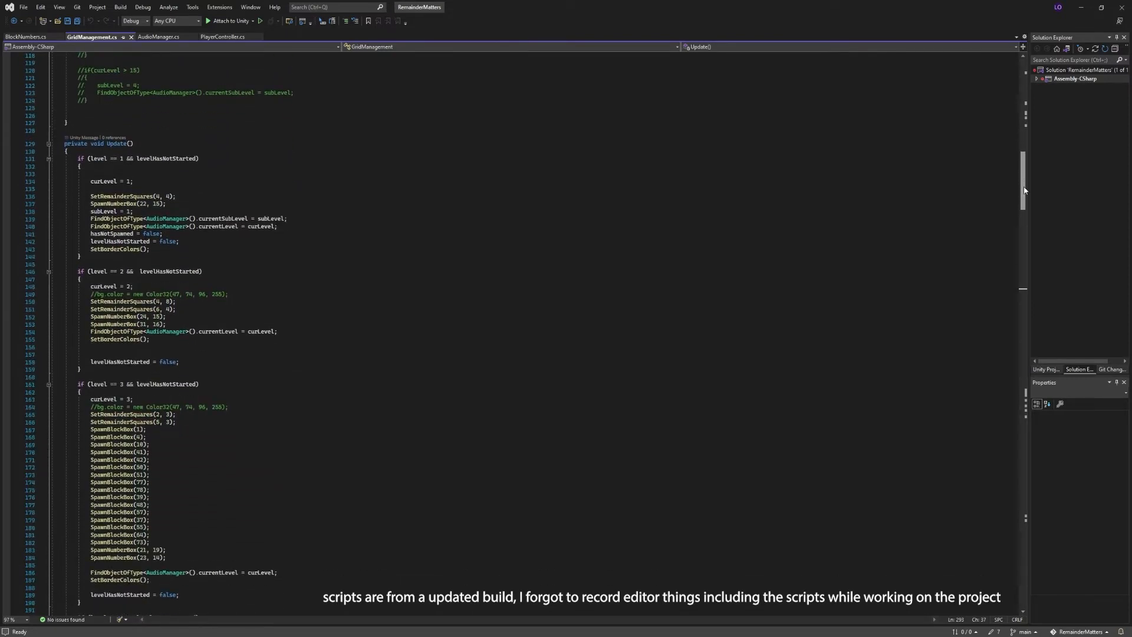
scroll("down", 3)
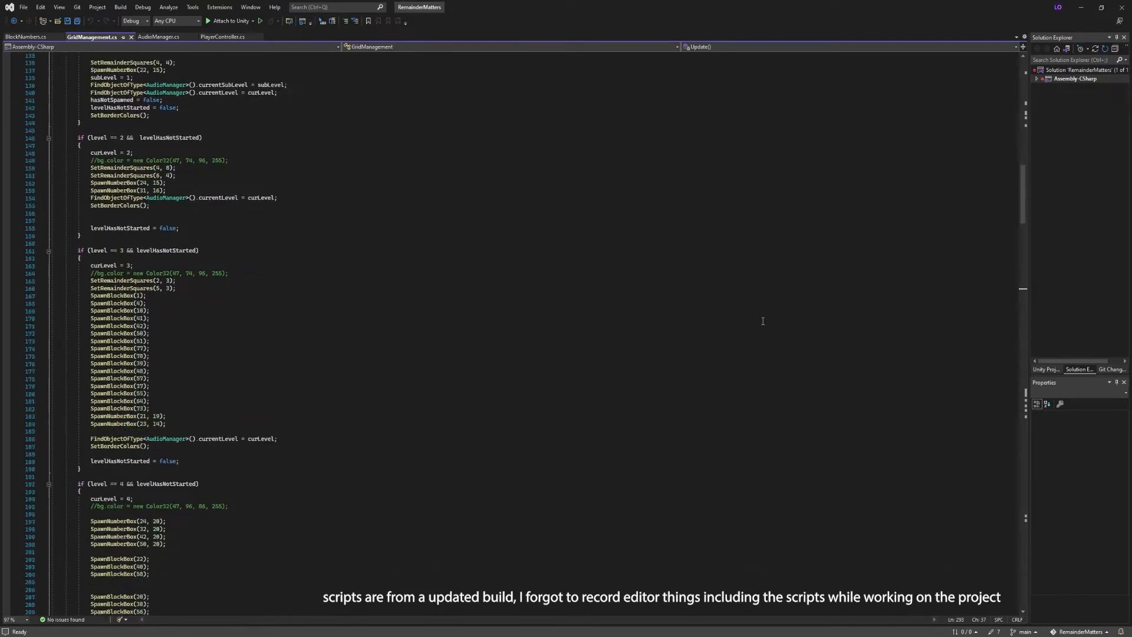
scroll("down", 3)
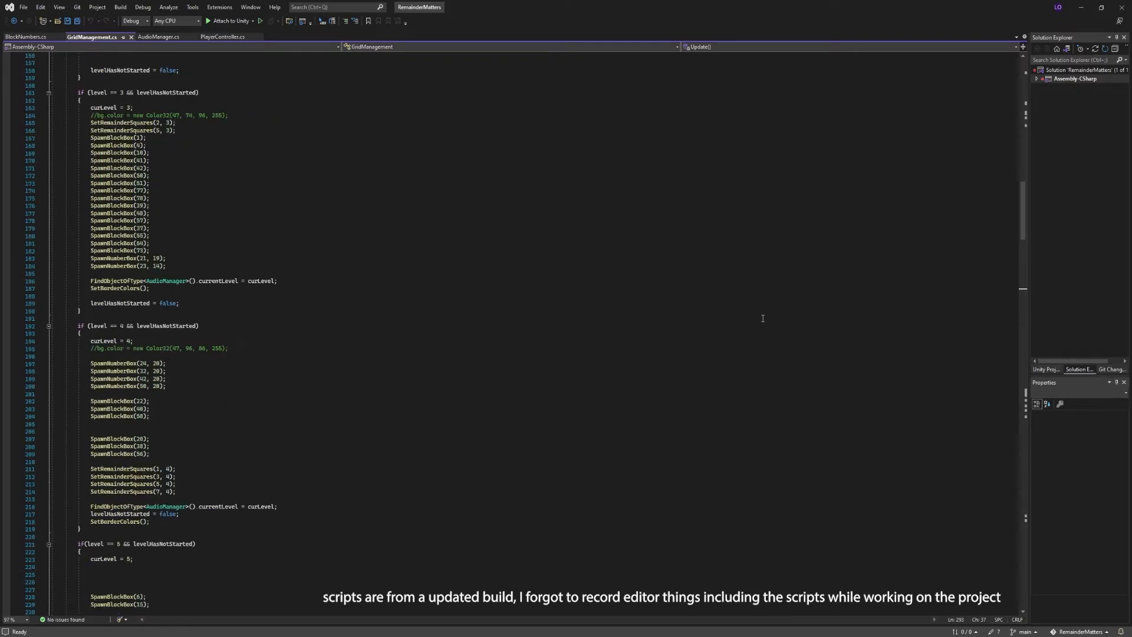
scroll("down", 3)
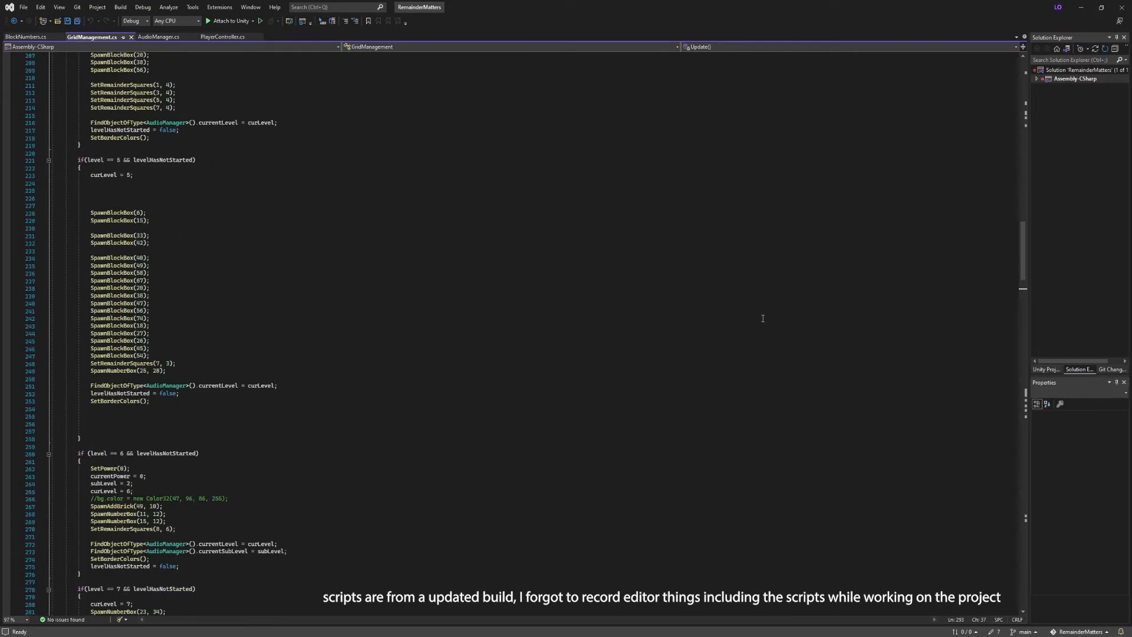
scroll("down", 3)
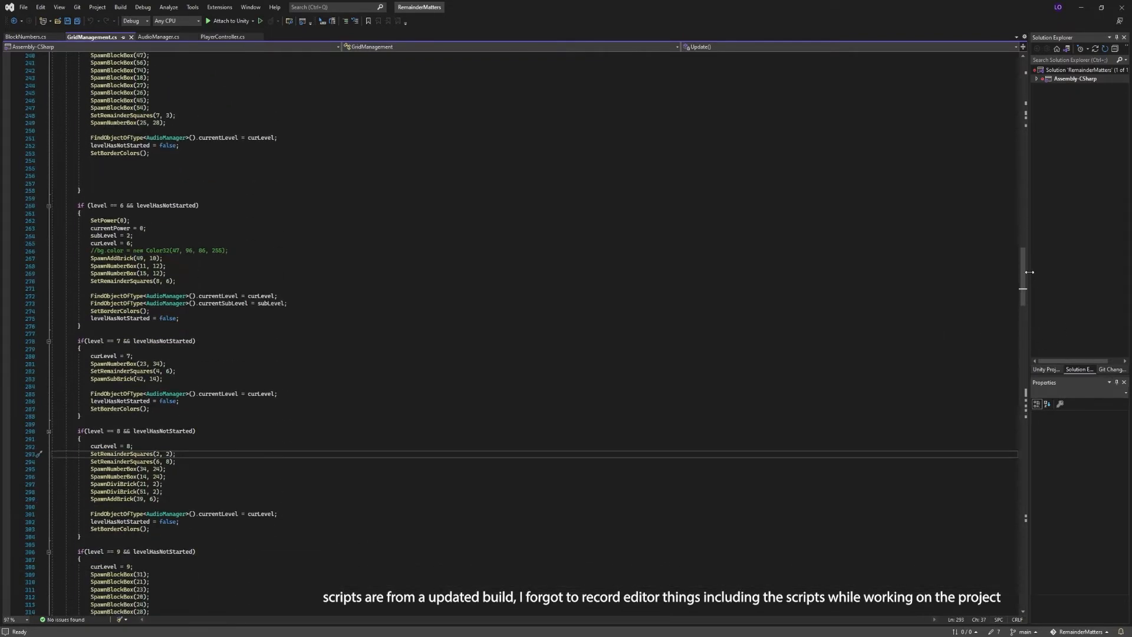
scroll("down", 3)
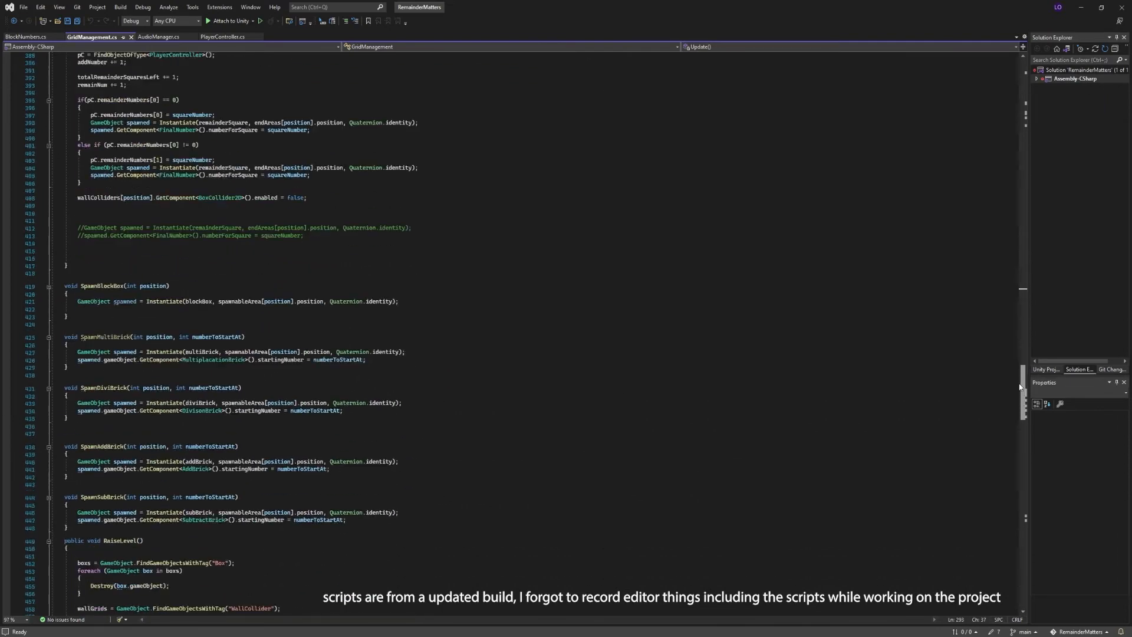
scroll("down", 3)
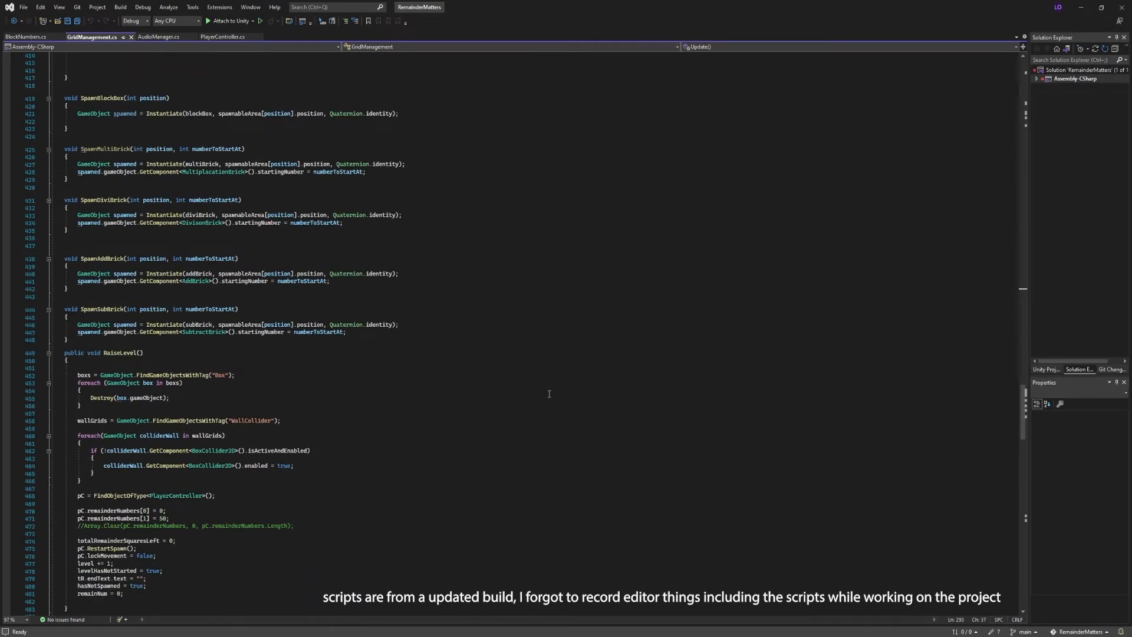
scroll("up", 3)
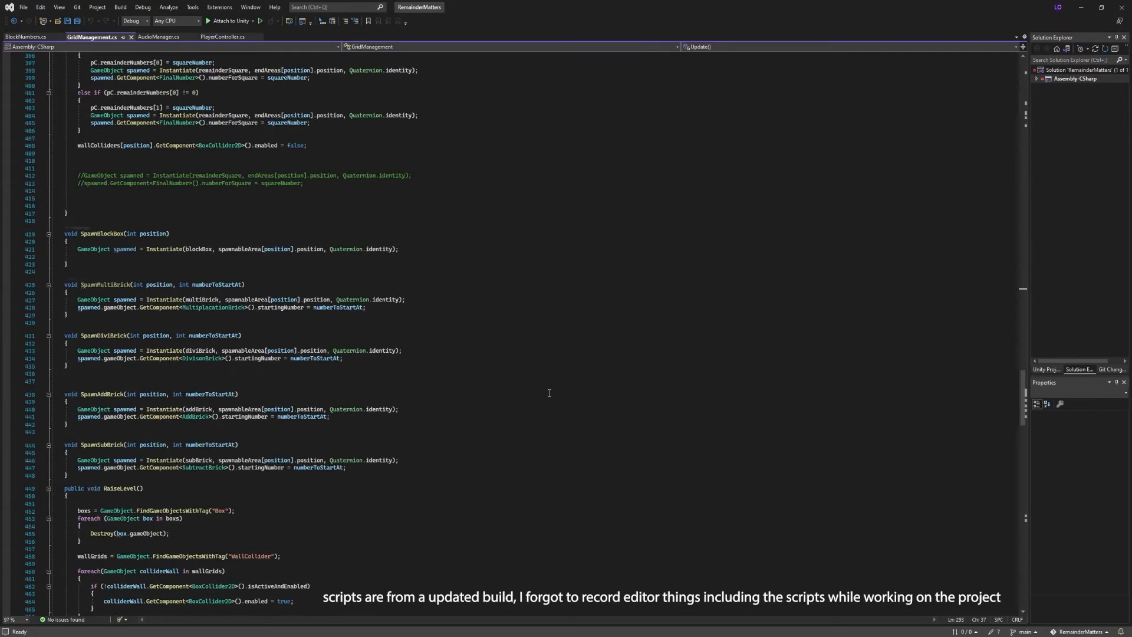
scroll("up", 3)
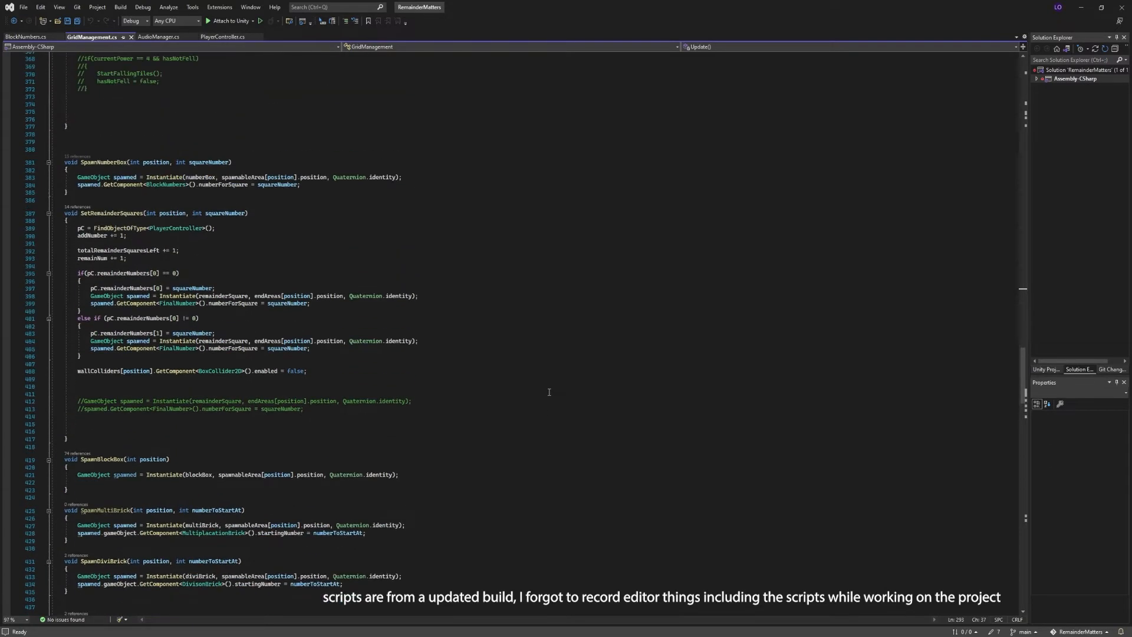
scroll("up", 3)
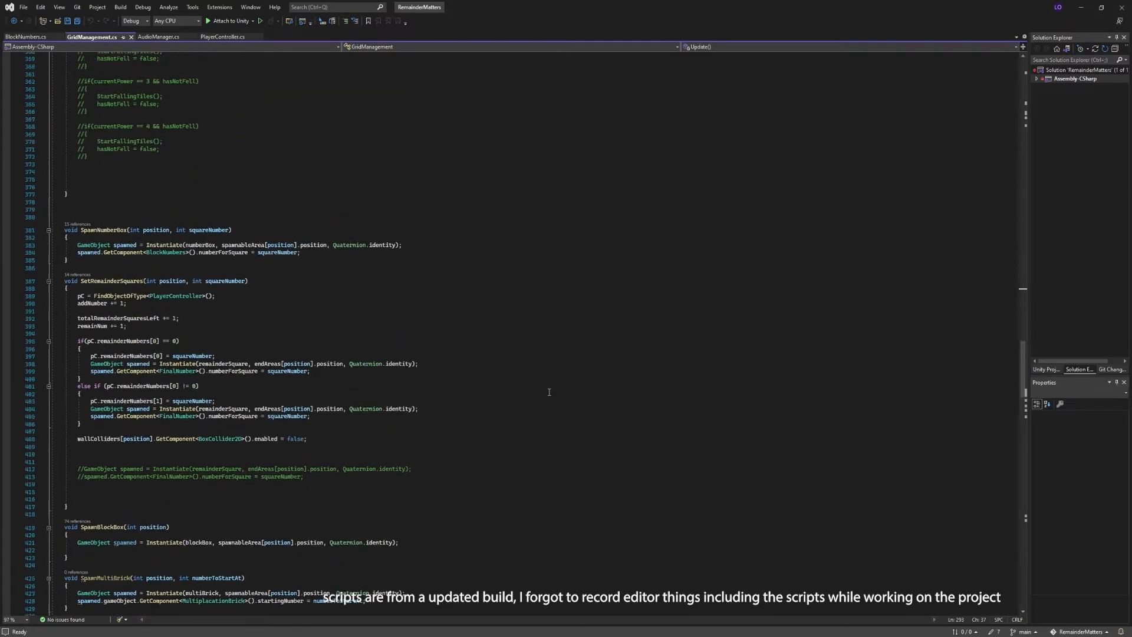
scroll("up", 3)
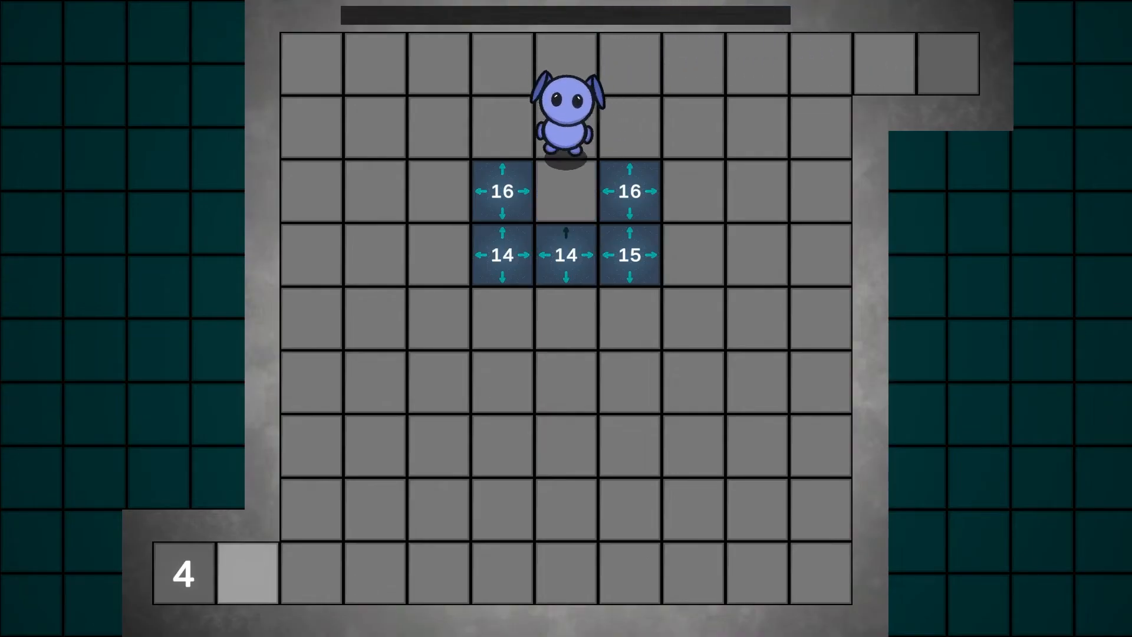
Push a cube to the exit, then push the 15 cube down into its exit to clear two levels
key("Down")
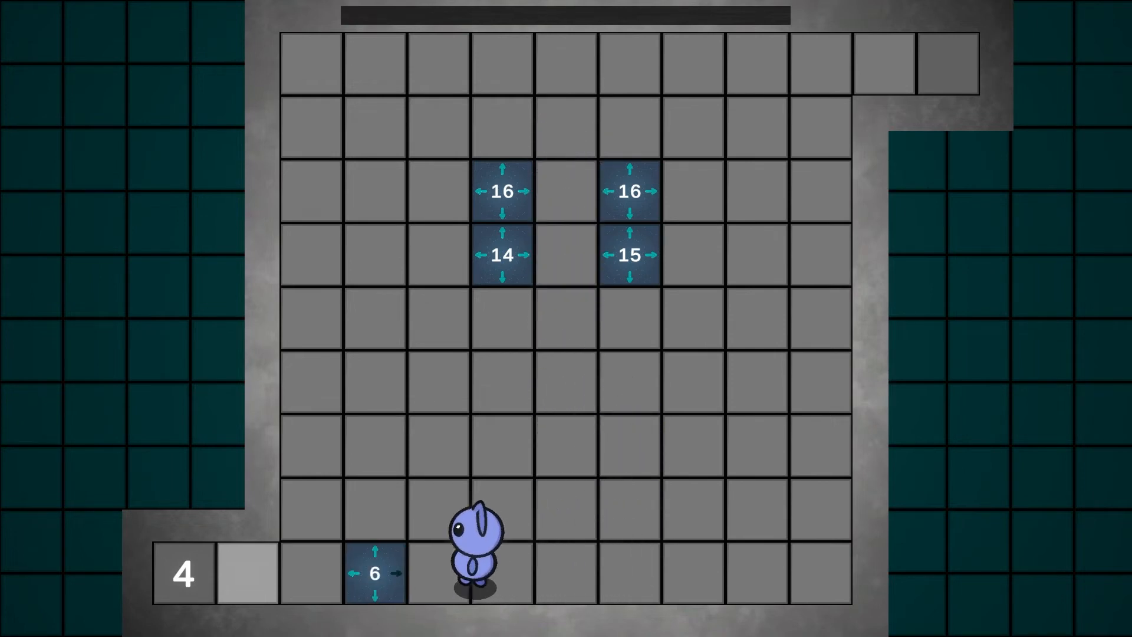
key("Left")
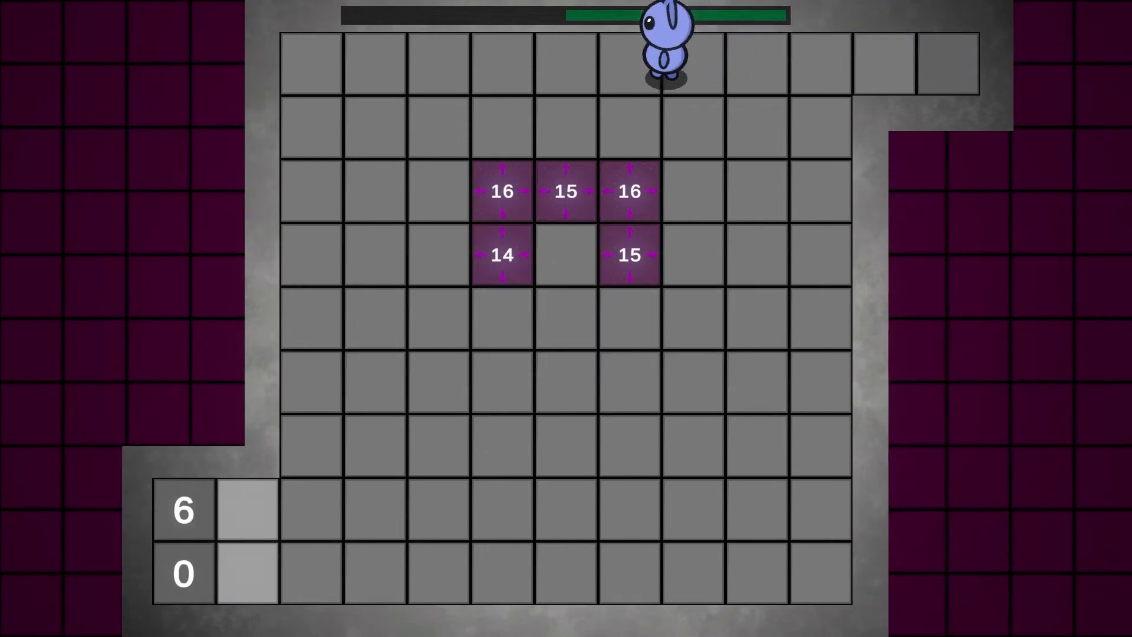
key("down")
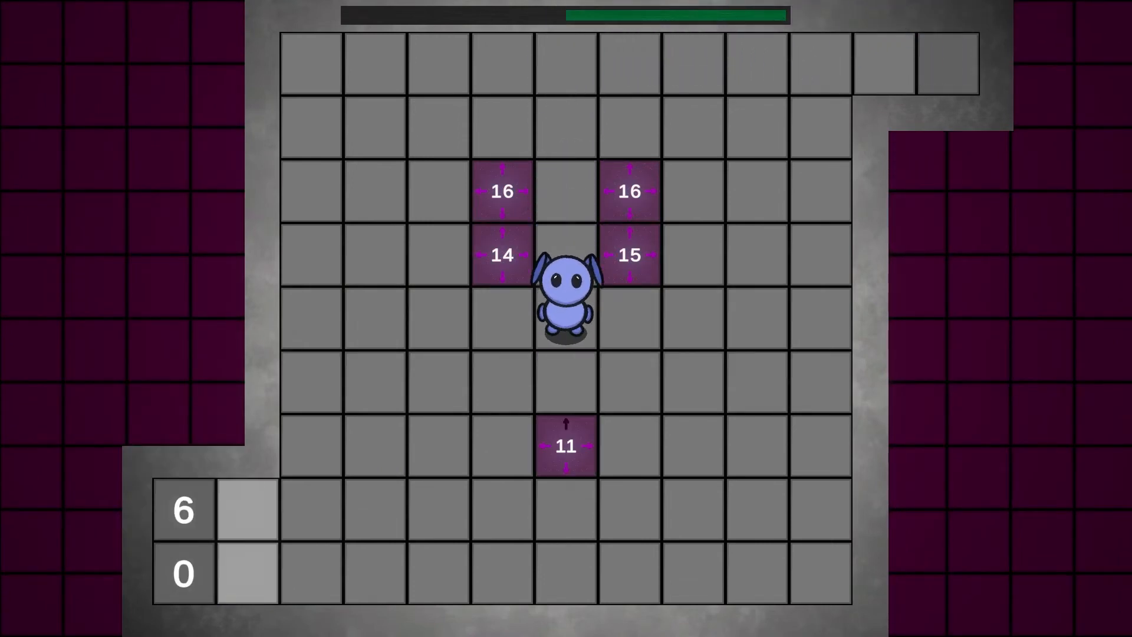
key("down")
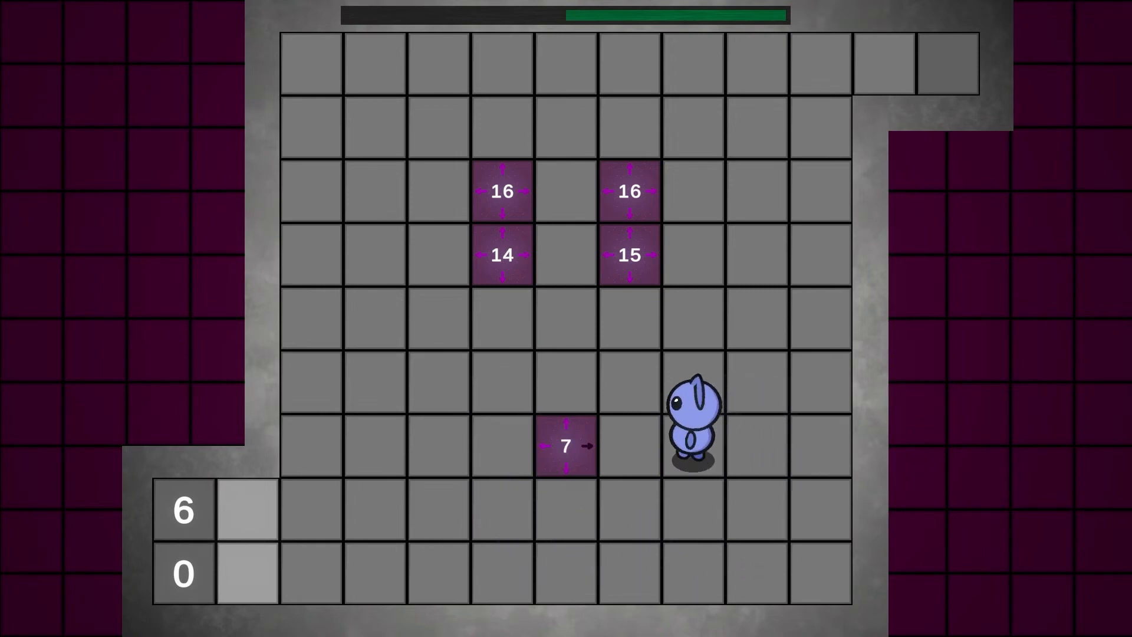
key("down")
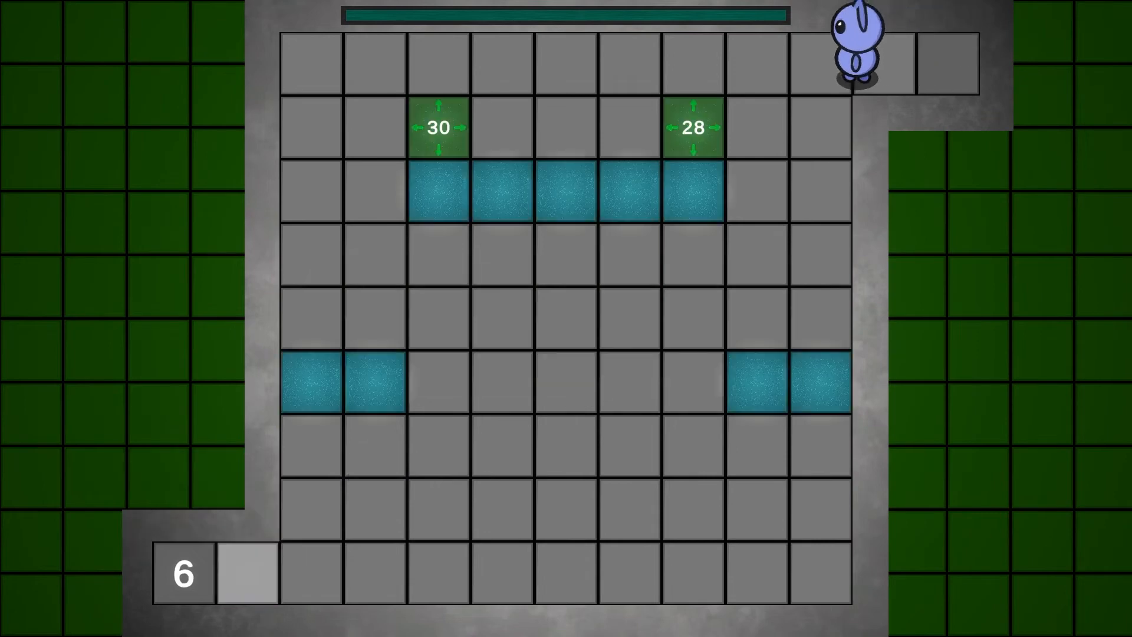
Push the 10 cube through the divide and +6 bricks to finish, then return to the main menu
key("Left")
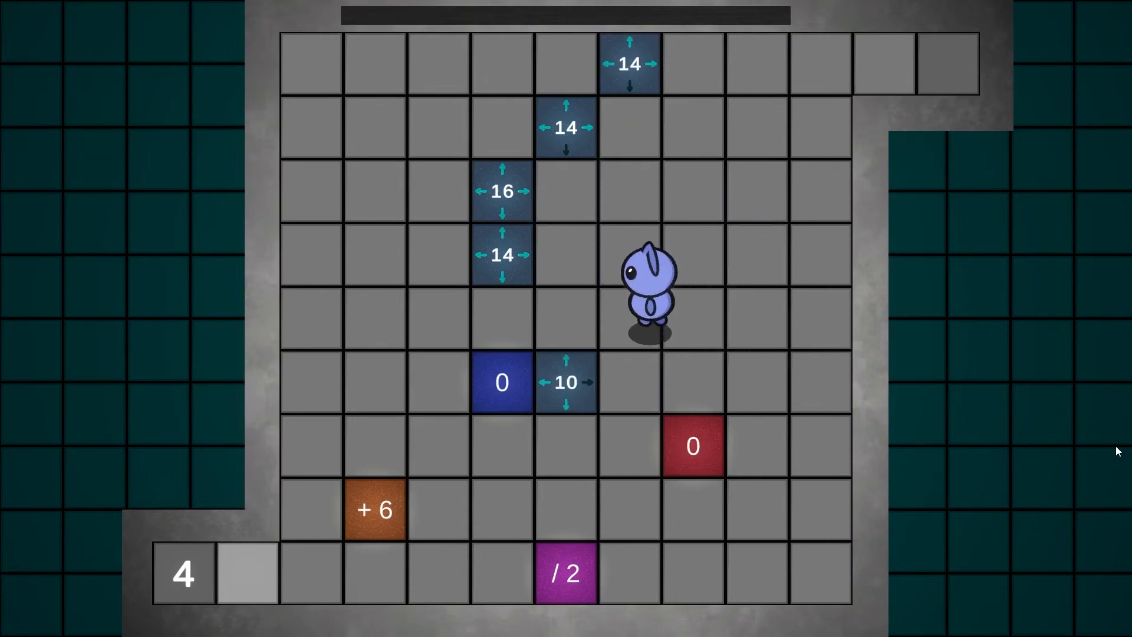
key("down")
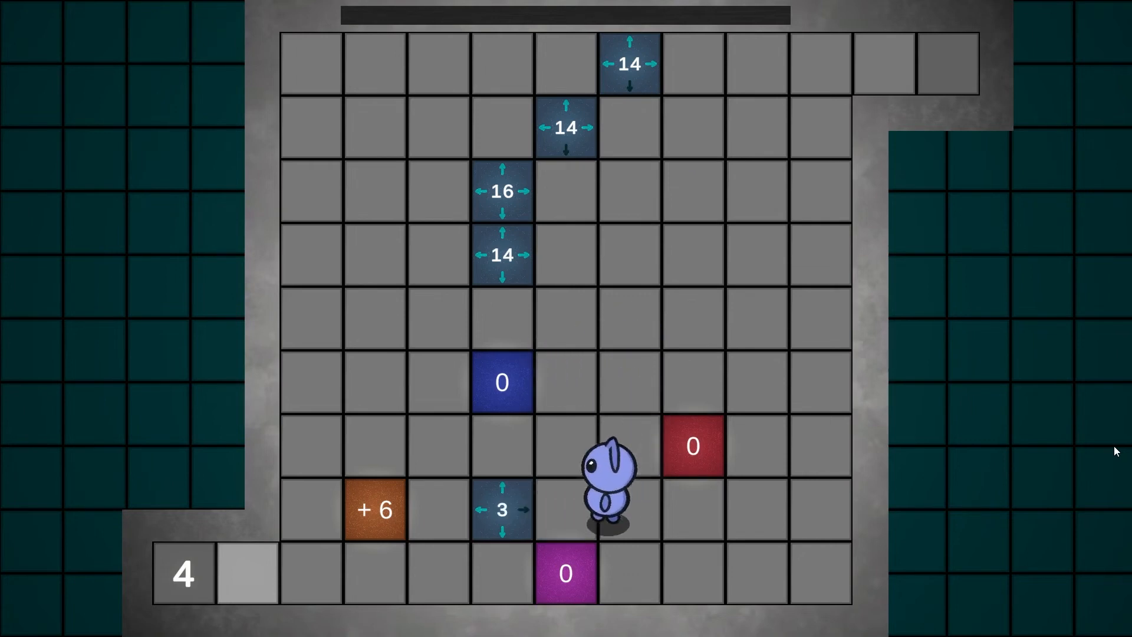
key("Left")
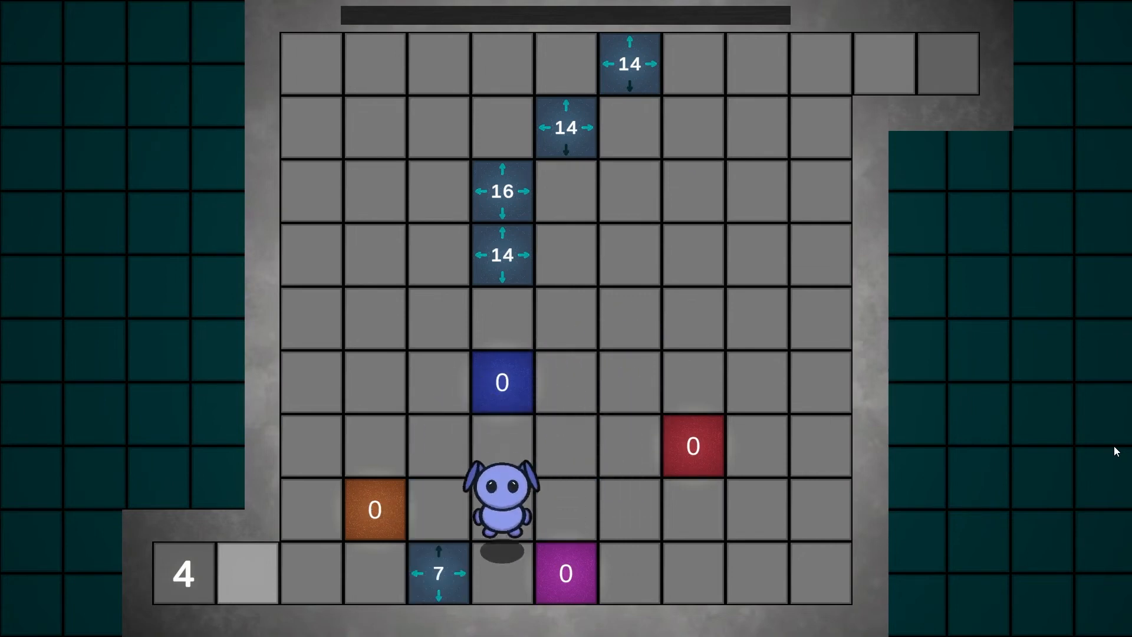
key("Left")
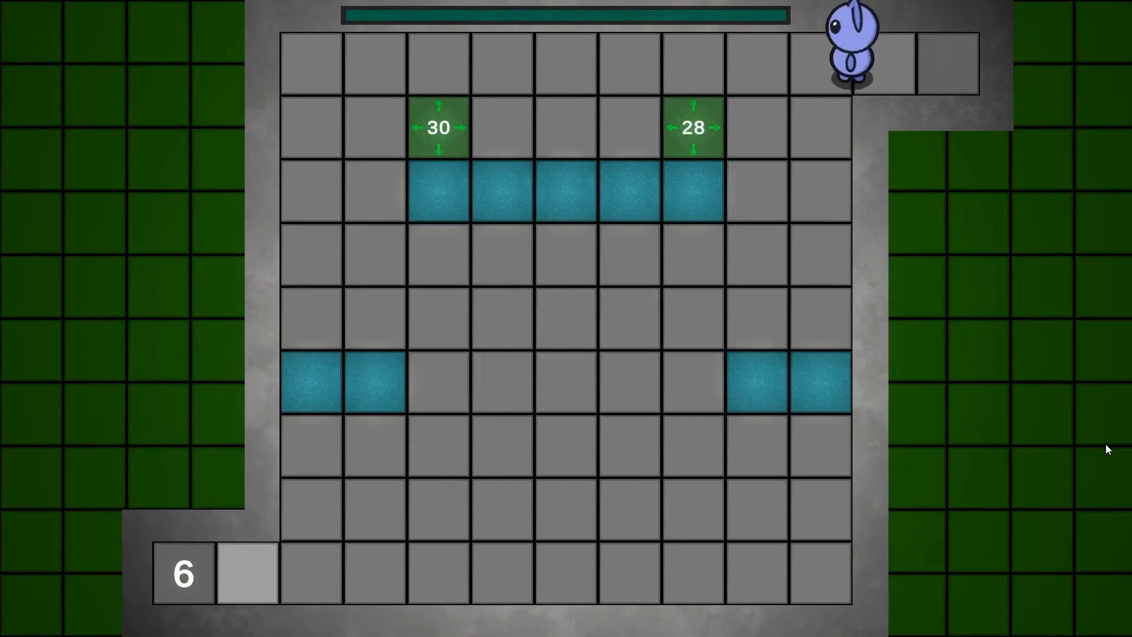
key("Left")
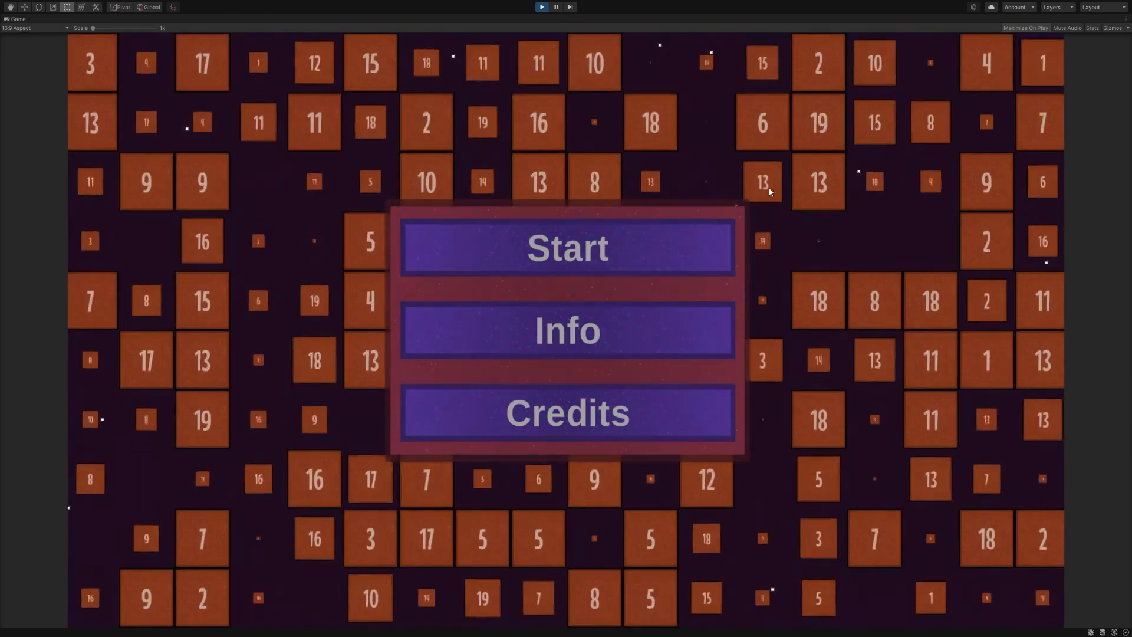
Start the game panel and change the character's colour from pink to blue
left_click(567, 248)
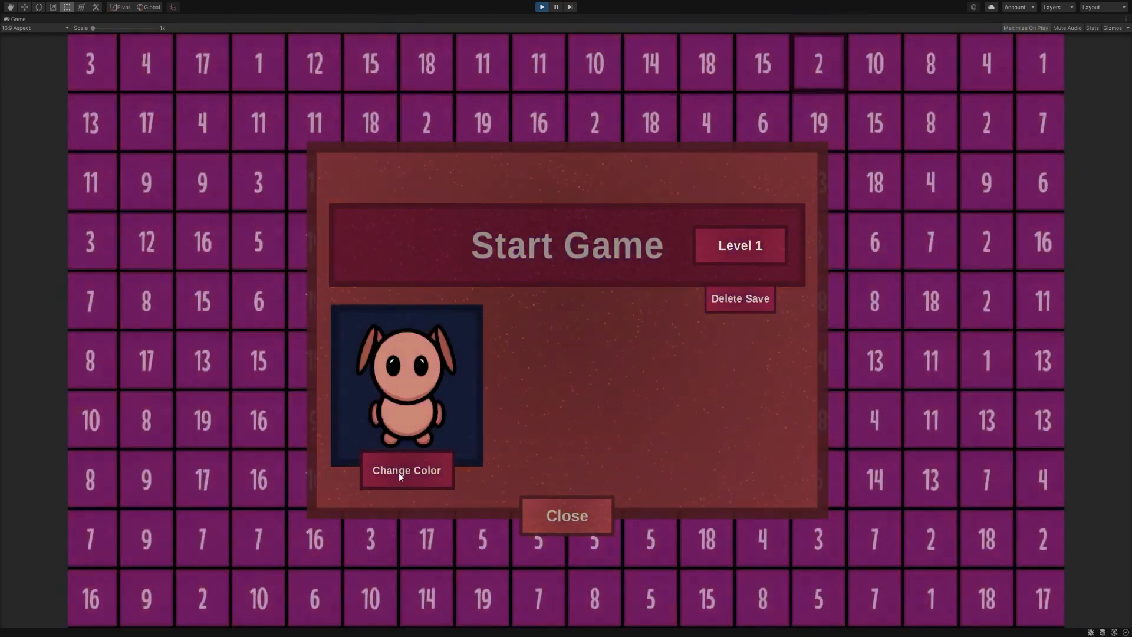
left_click(407, 471)
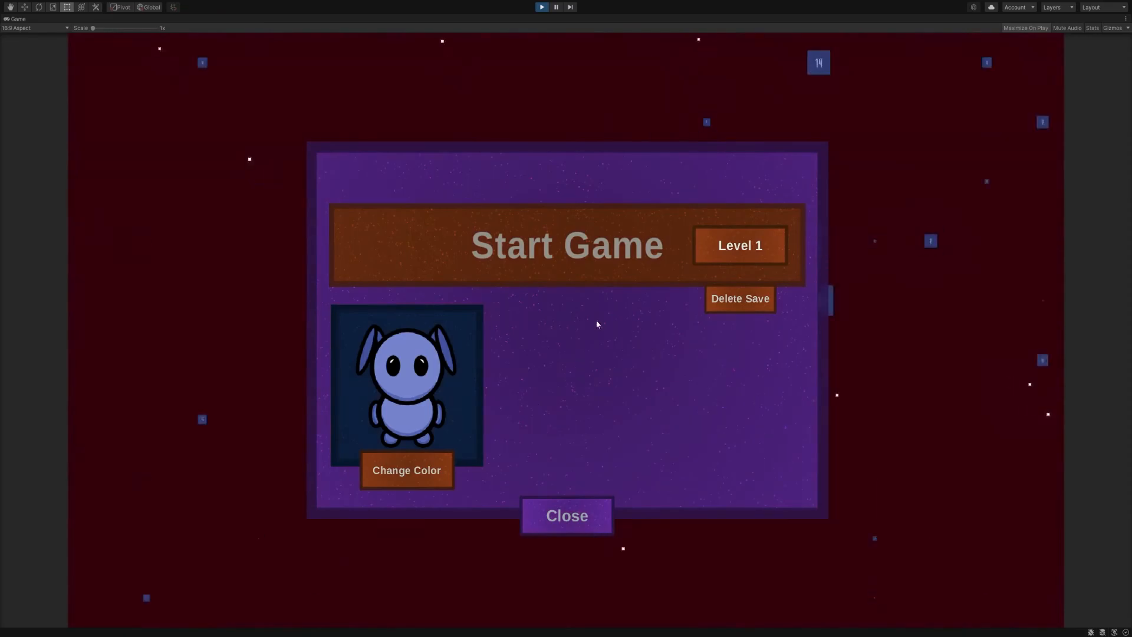